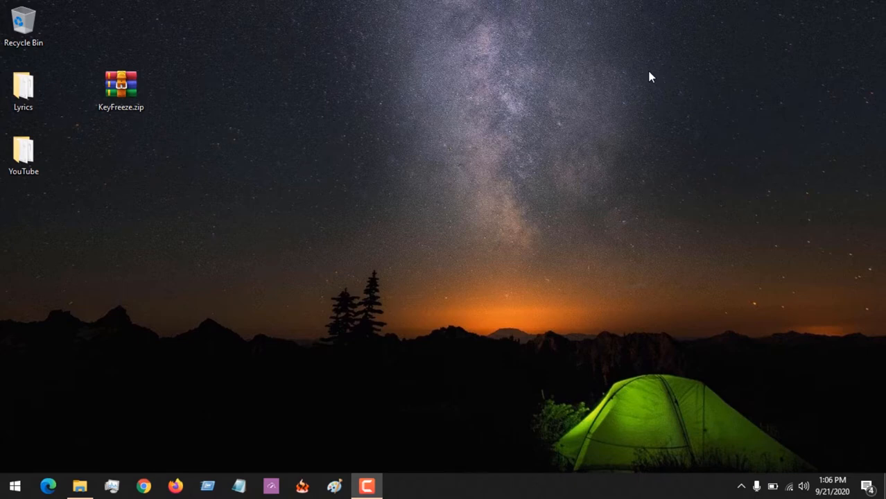
mouse_move(733, 417)
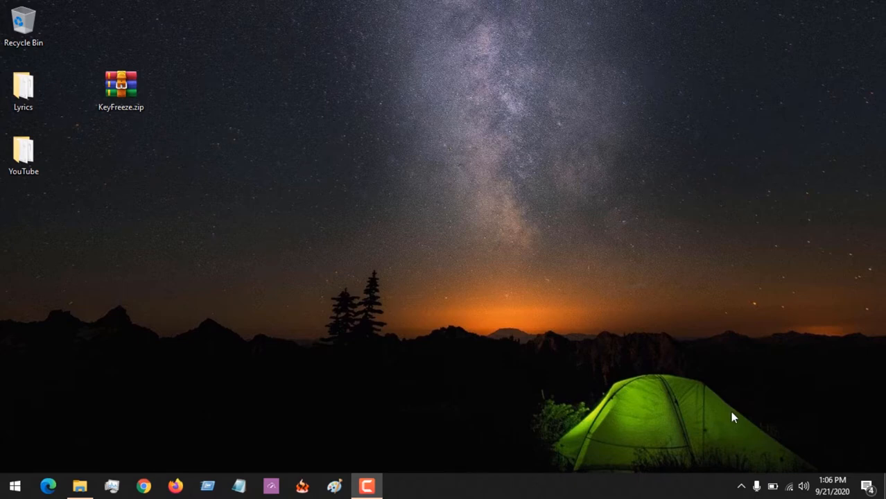
mouse_move(454, 178)
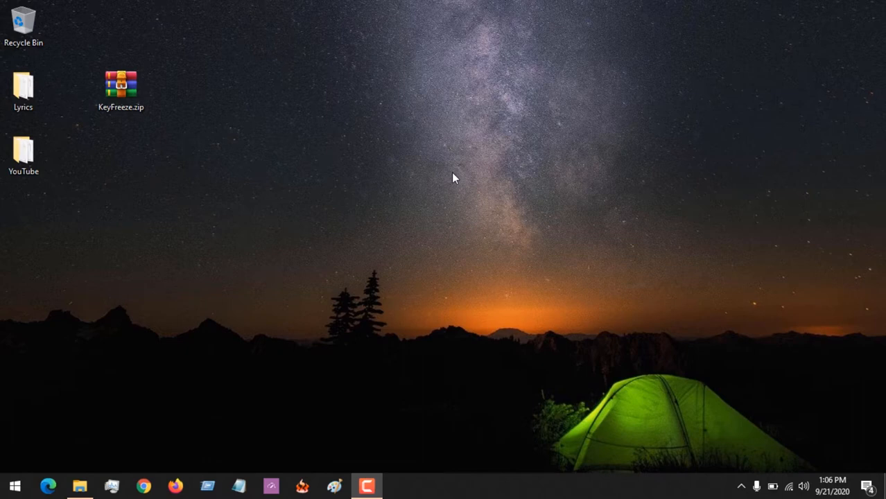
mouse_move(381, 59)
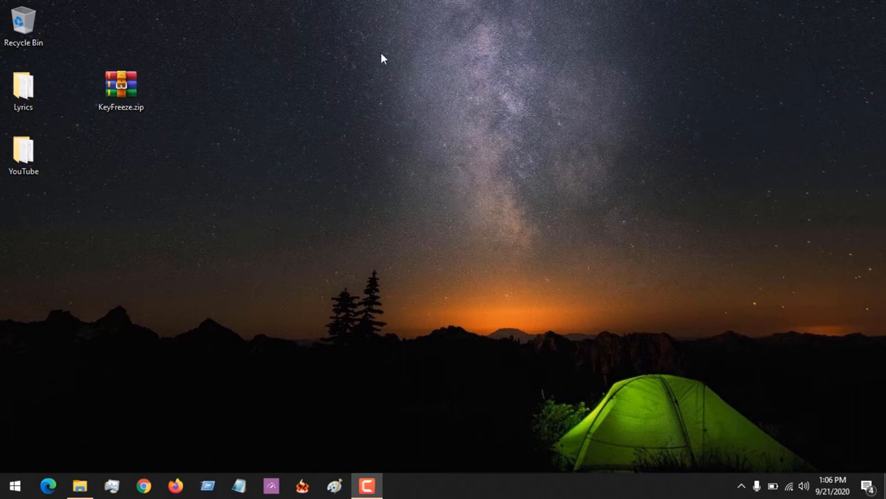
mouse_move(341, 110)
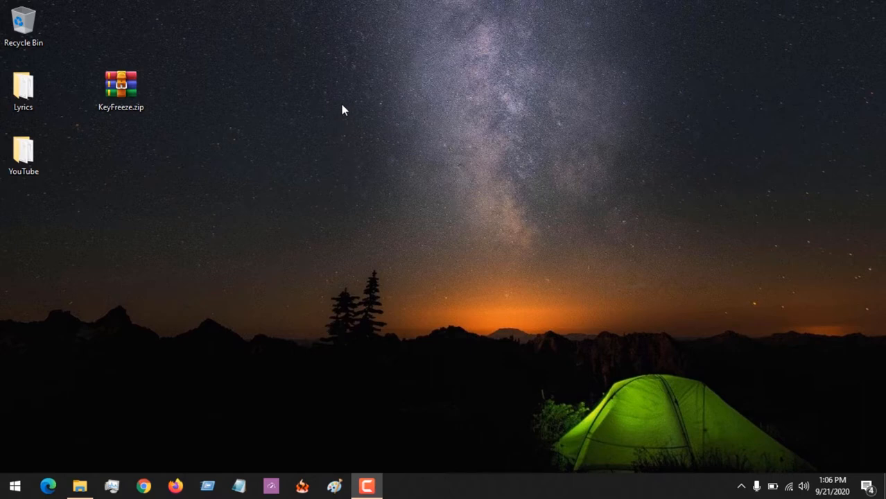
mouse_move(405, 68)
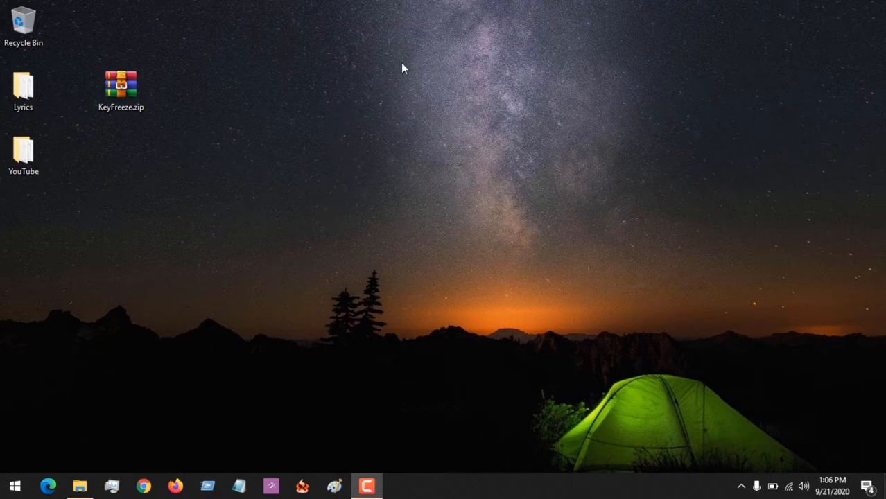
mouse_move(484, 122)
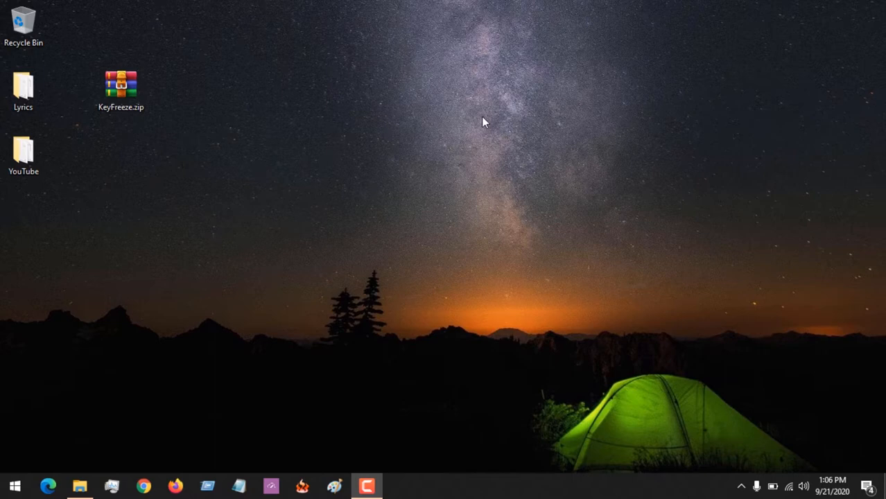
Extract KeyFreeze.zip onto the desktop and nudge the new KeyFreeze folder right.
left_click(120, 83)
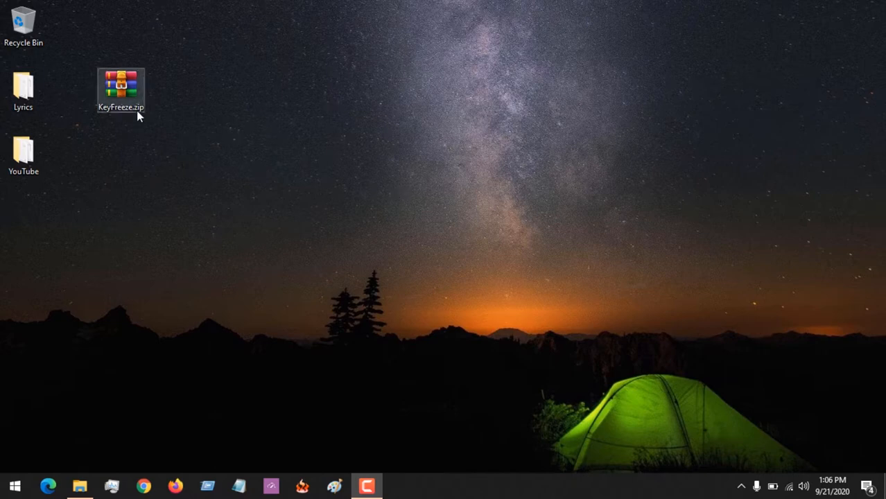
left_click(120, 83)
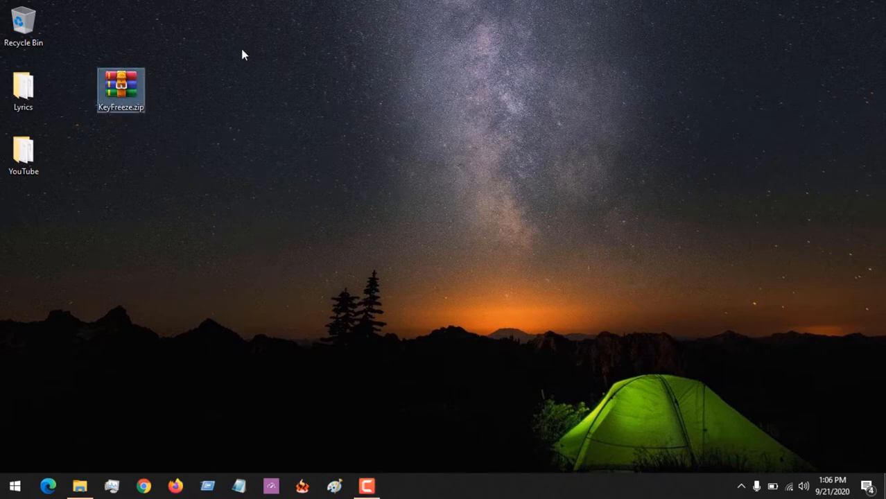
left_click(121, 83)
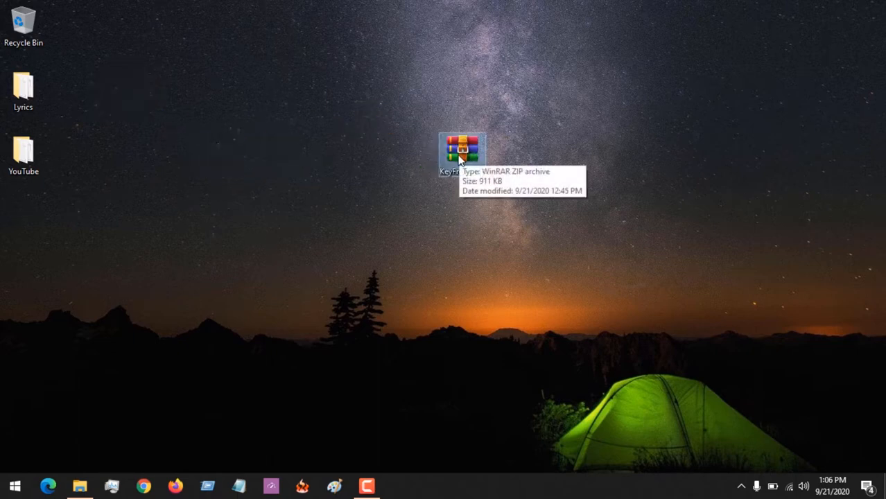
right_click(462, 149)
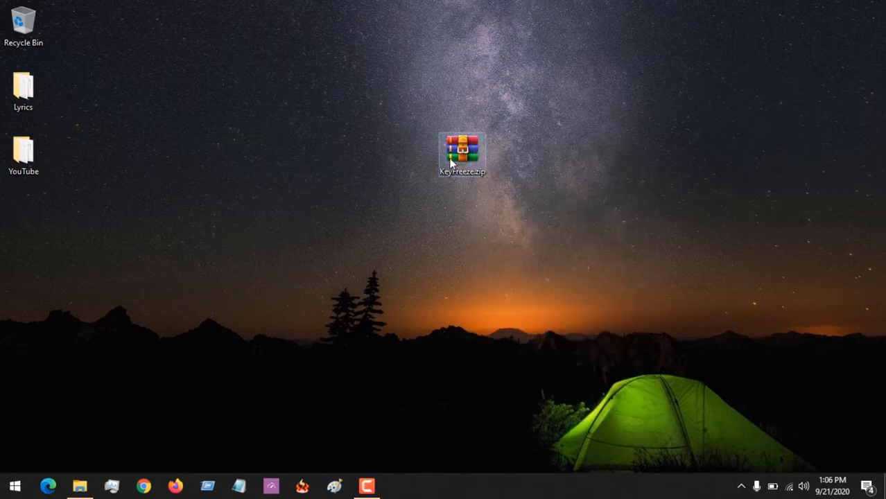
right_click(462, 151)
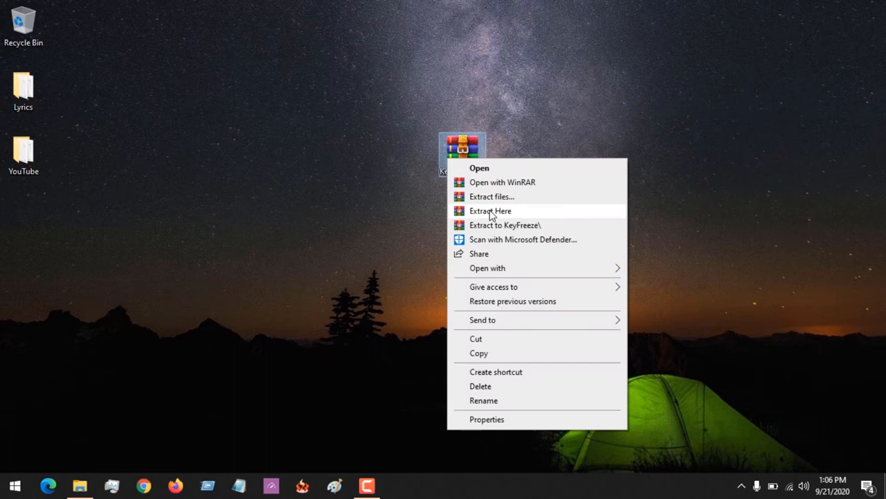
left_click(490, 211)
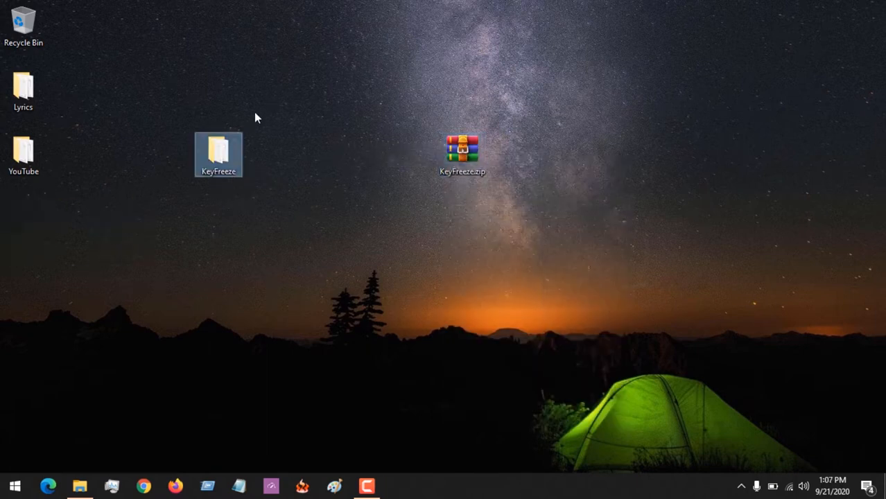
left_click_drag(218, 152, 267, 154)
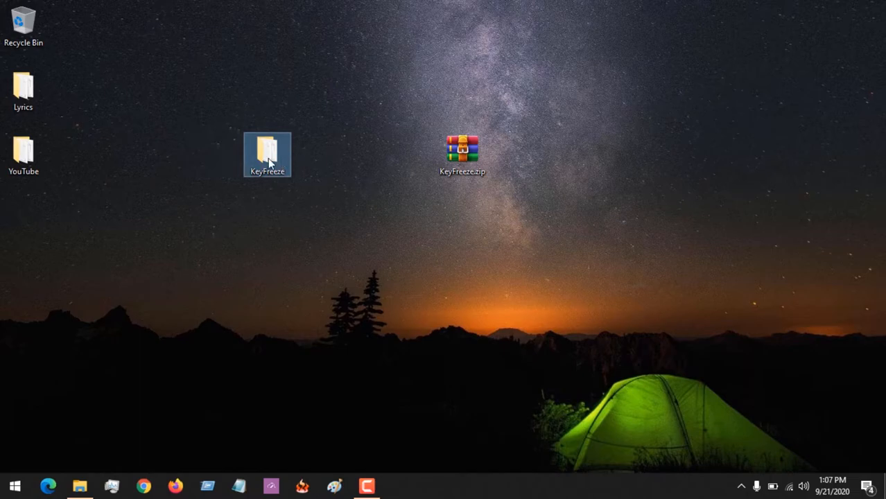
Open the KeyFreeze folder and select KeyFreeze_x64.exe.
double_click(268, 154)
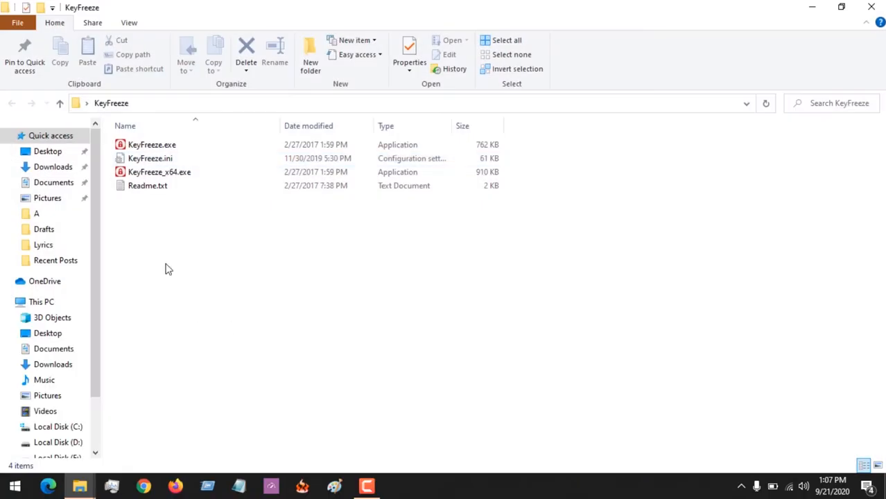
left_click(159, 172)
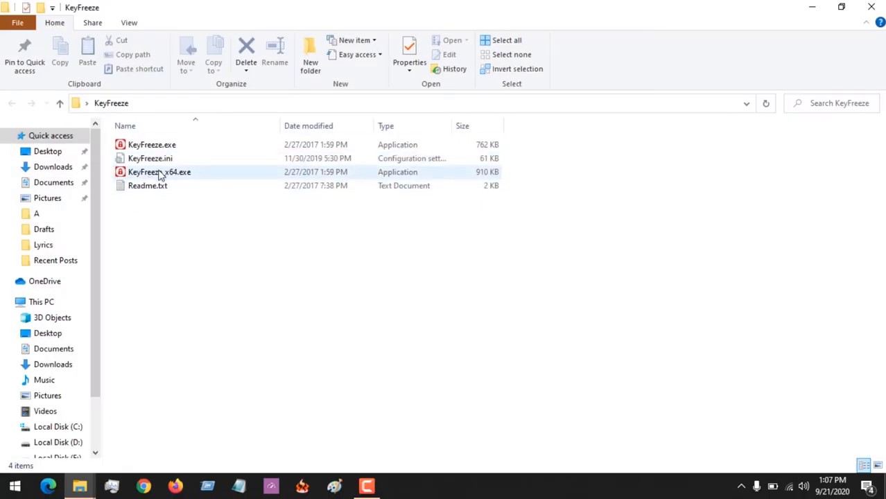
mouse_move(177, 182)
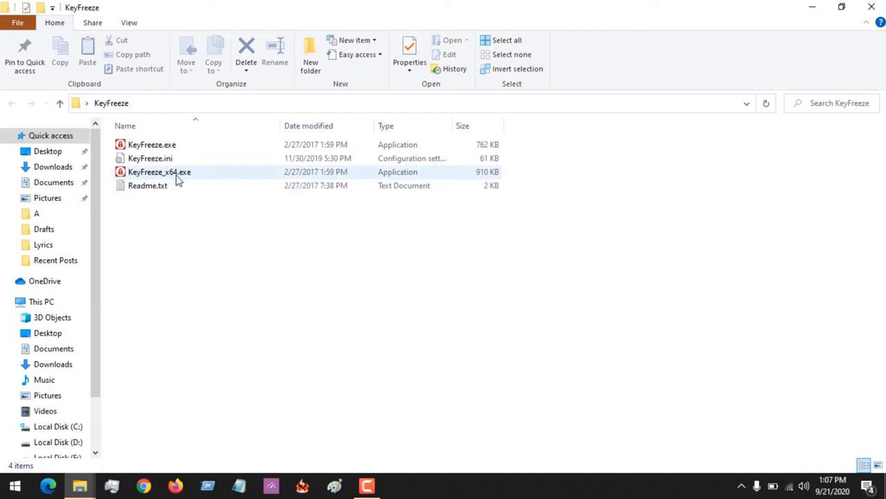
mouse_move(167, 177)
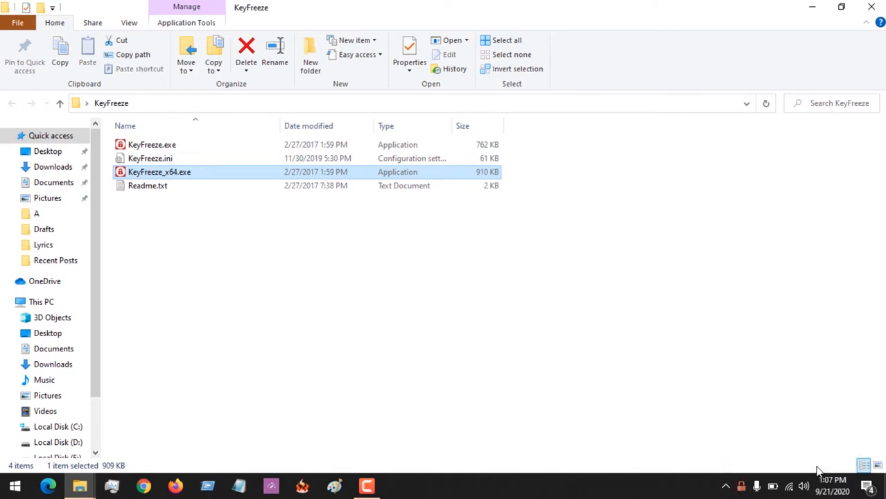
mouse_move(326, 291)
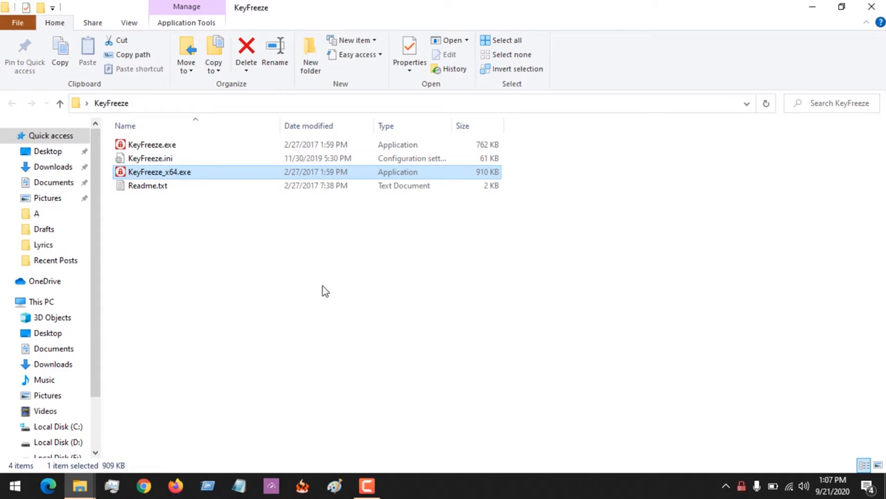
mouse_move(339, 257)
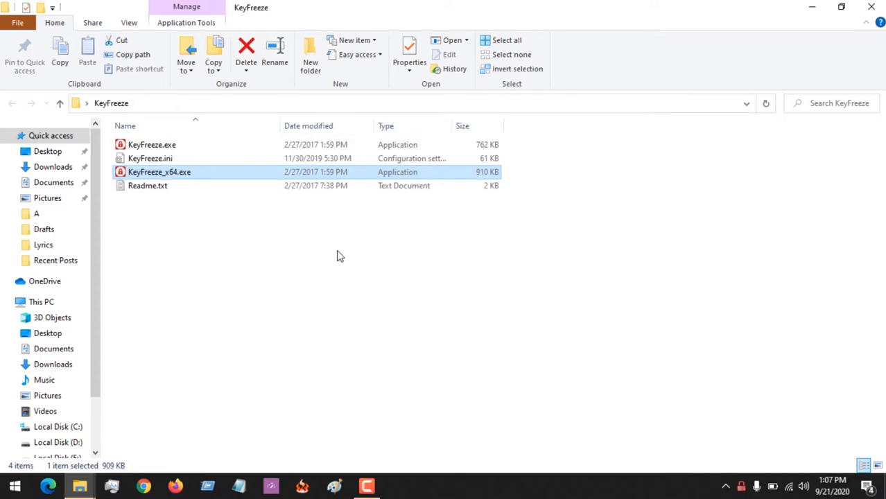
mouse_move(312, 360)
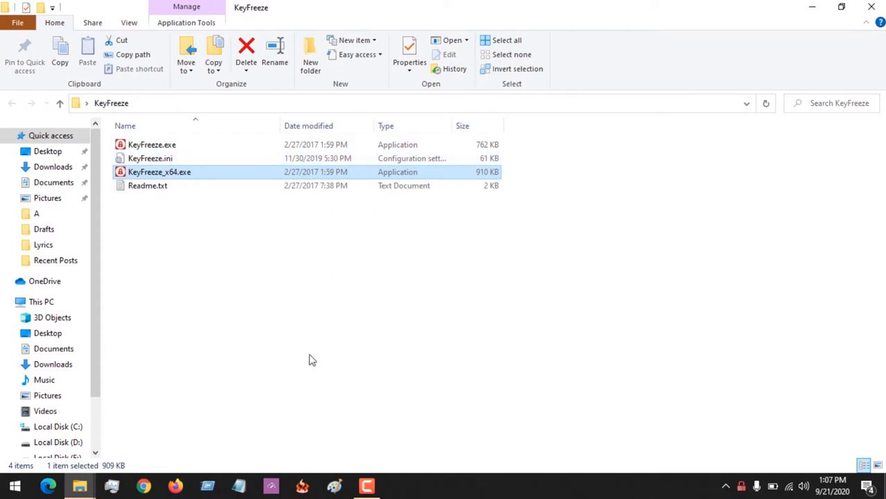
mouse_move(741, 486)
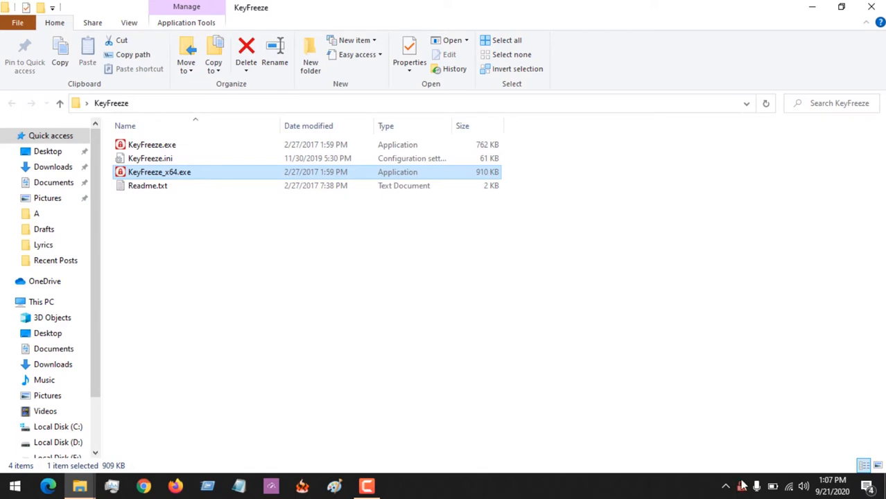
mouse_move(741, 486)
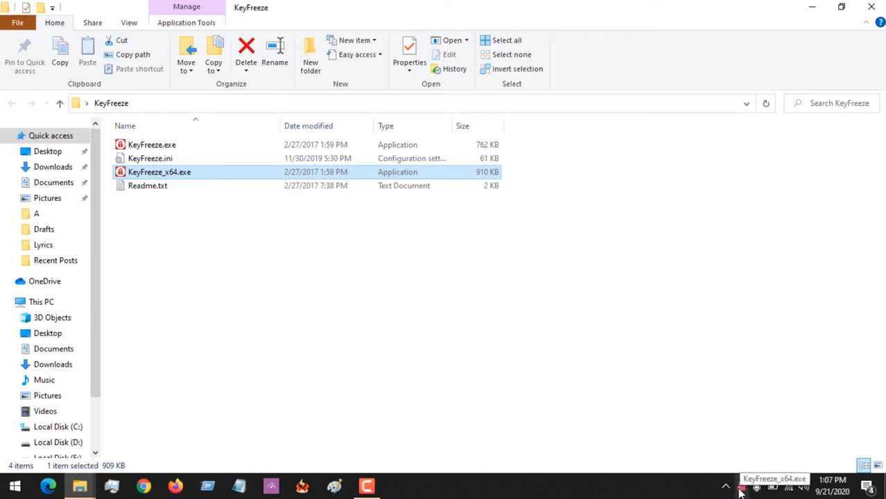
mouse_move(731, 415)
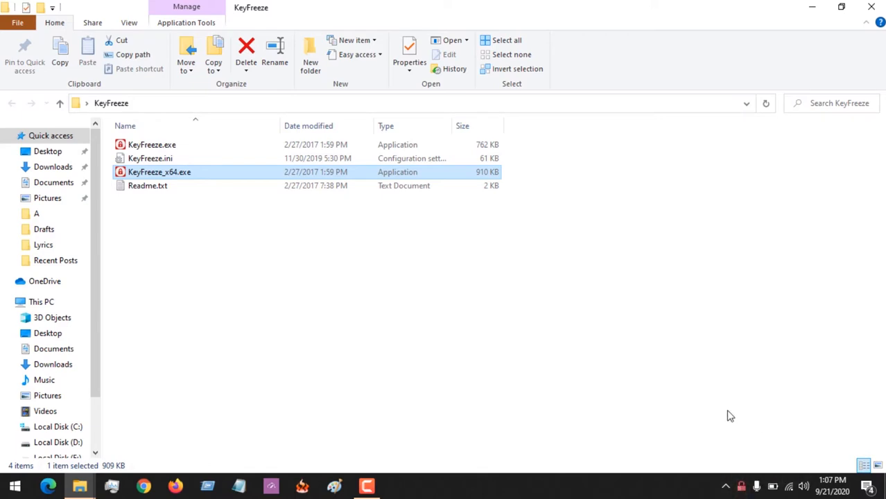
mouse_move(378, 342)
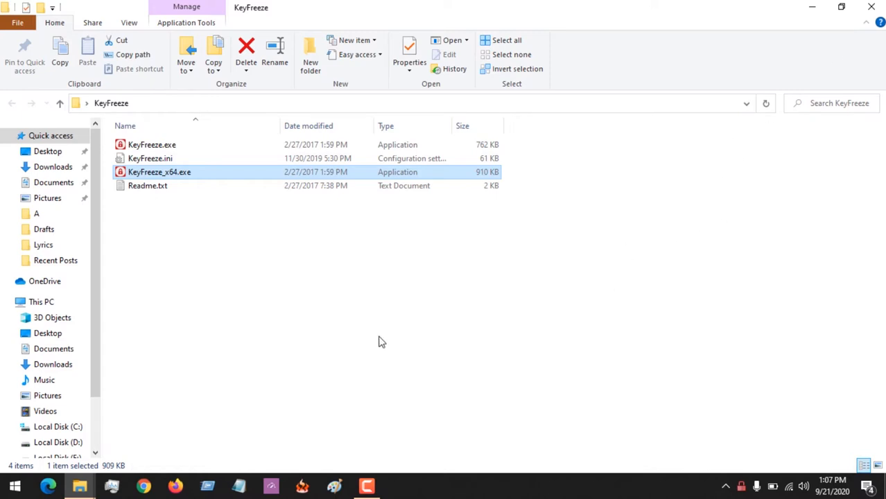
mouse_move(716, 52)
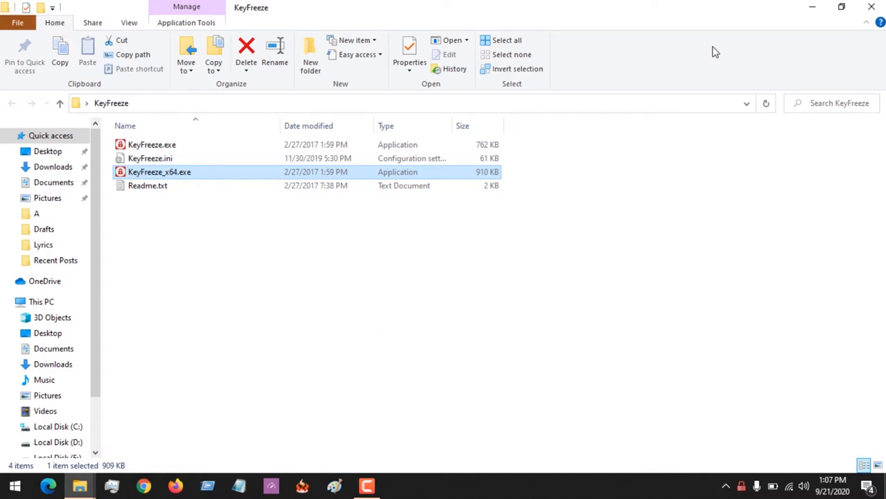
mouse_move(384, 332)
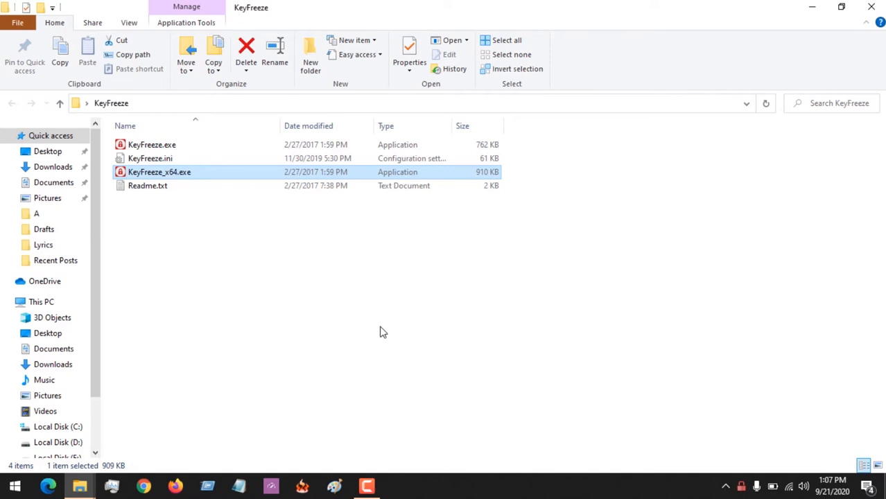
mouse_move(280, 291)
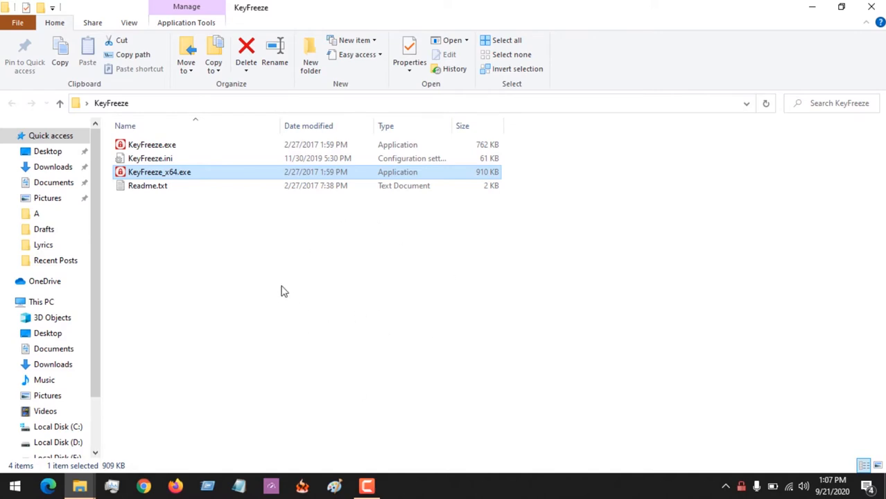
mouse_move(553, 307)
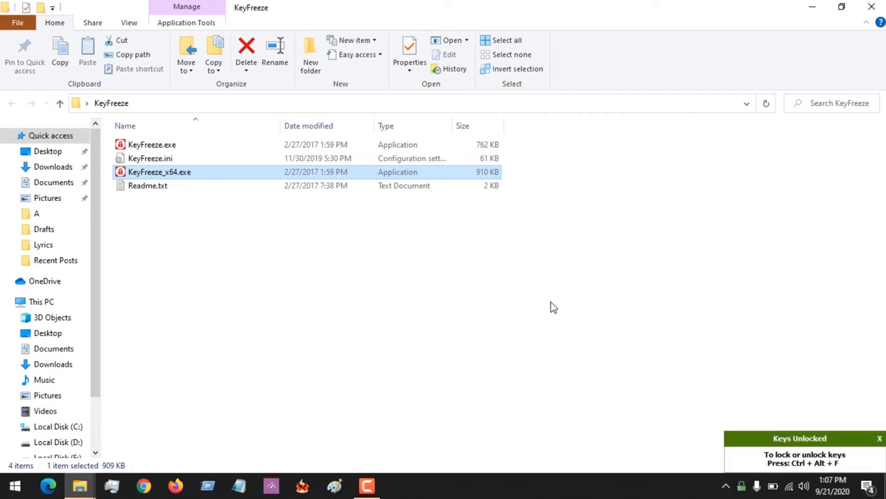
mouse_move(777, 457)
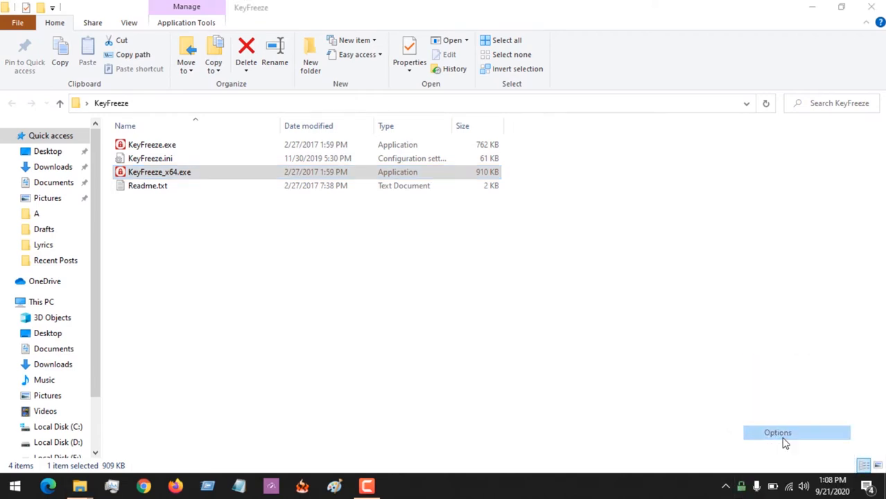
In Options, disable keyboard lock, mouse movement and Ctrl+Alt+Del unlock, and hide the pointer.
left_click(778, 433)
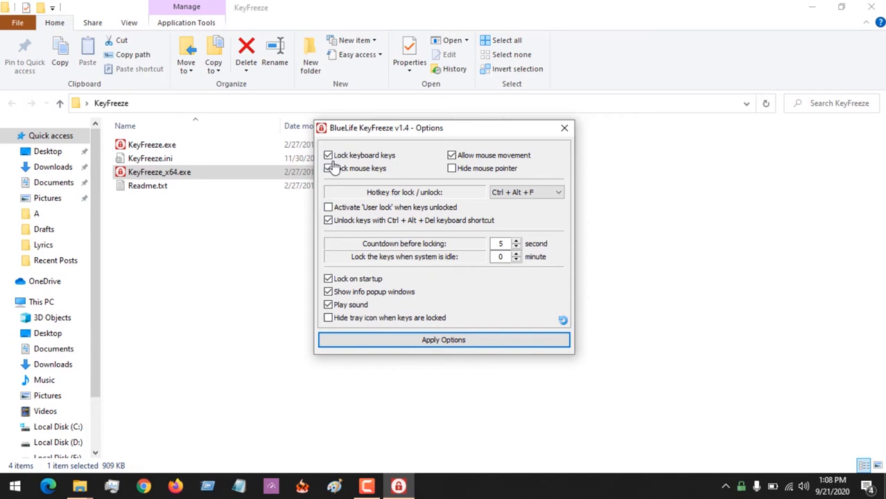
left_click(328, 154)
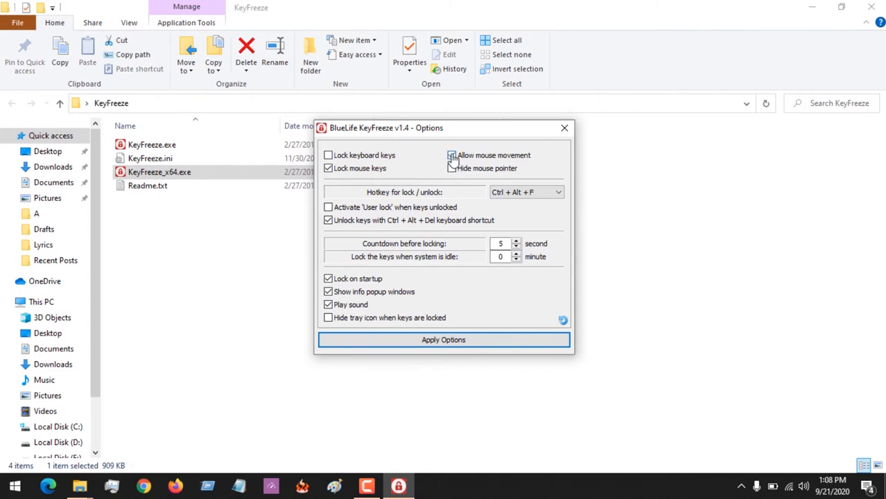
left_click(452, 154)
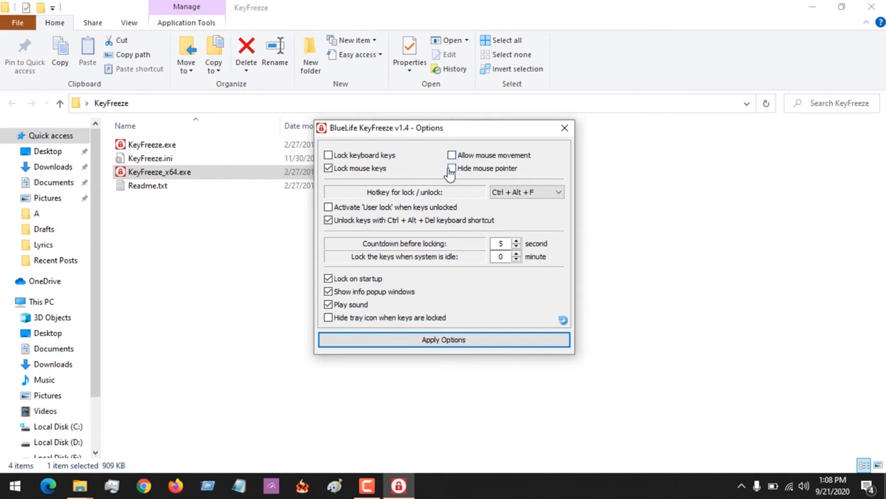
left_click(452, 169)
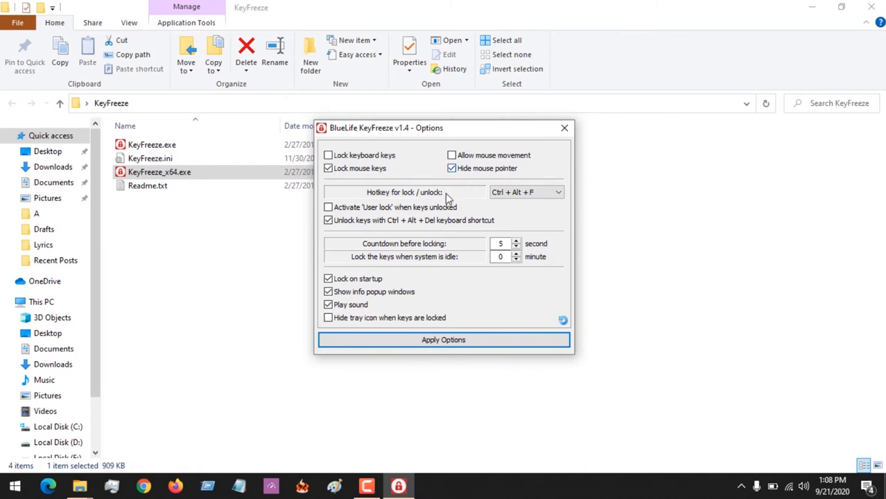
left_click(525, 192)
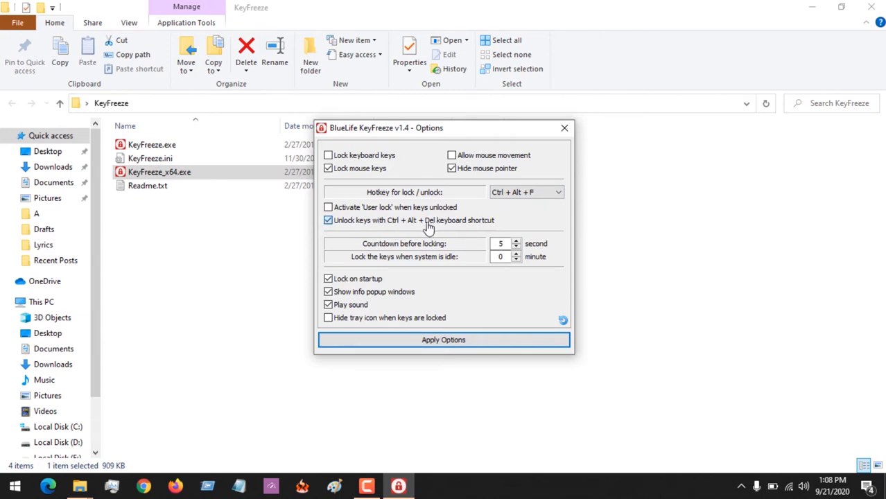
left_click(328, 220)
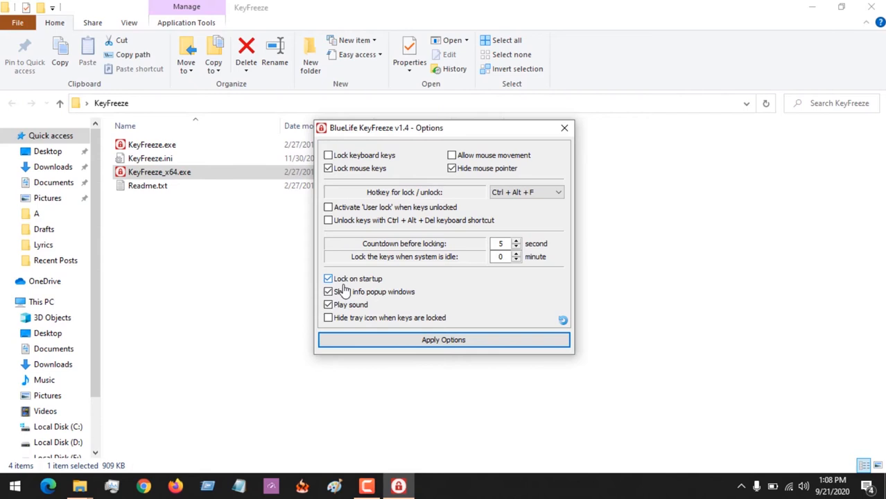
left_click(328, 279)
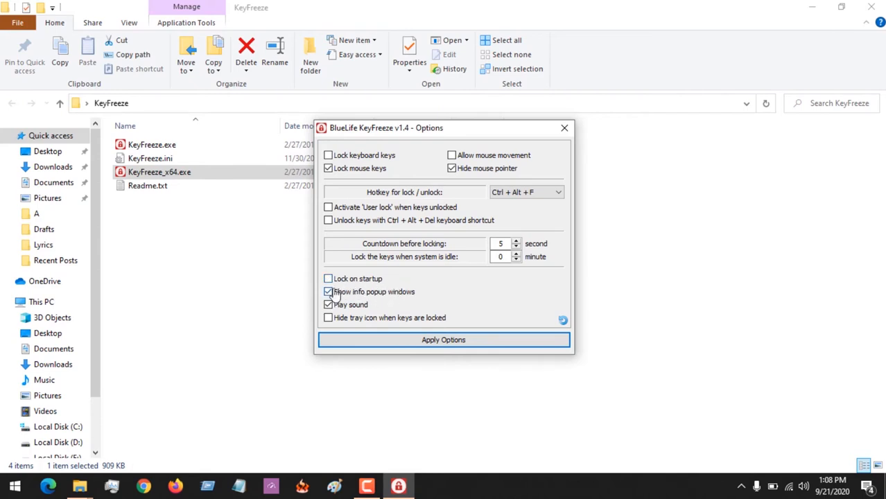
left_click(328, 279)
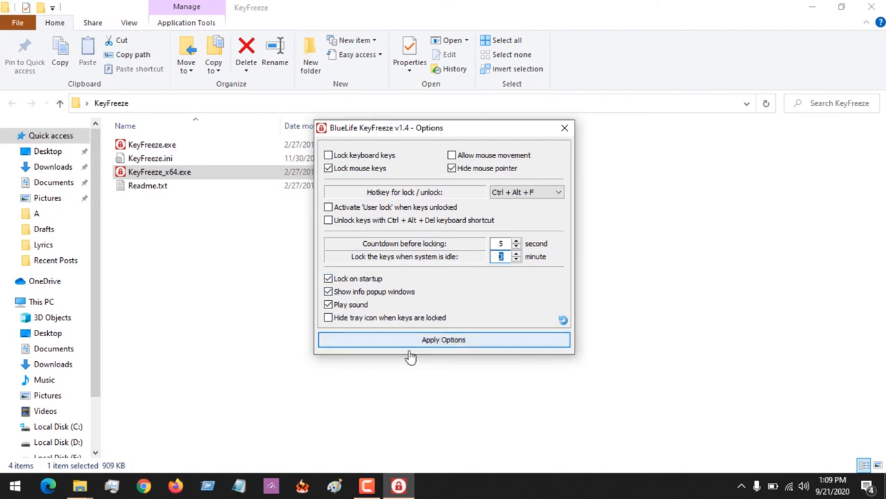
Apply the new KeyFreeze lock settings, updating KeyFreeze.ini.
left_click(443, 339)
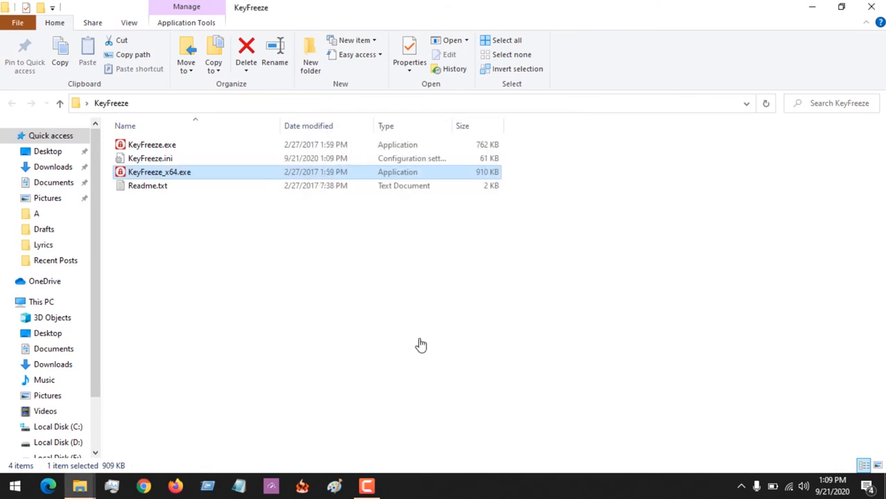
mouse_move(709, 442)
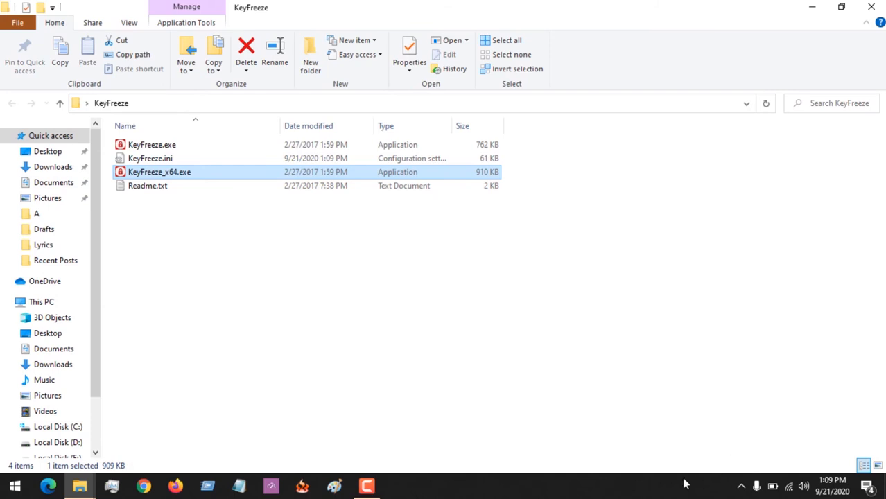
mouse_move(749, 477)
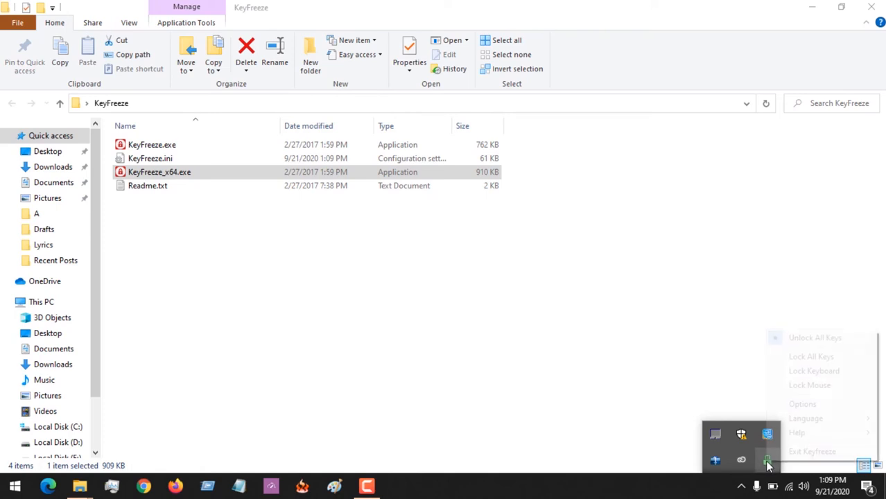
Choose Lock Mouse from the KeyFreeze tray menu to begin the countdown.
left_click(159, 172)
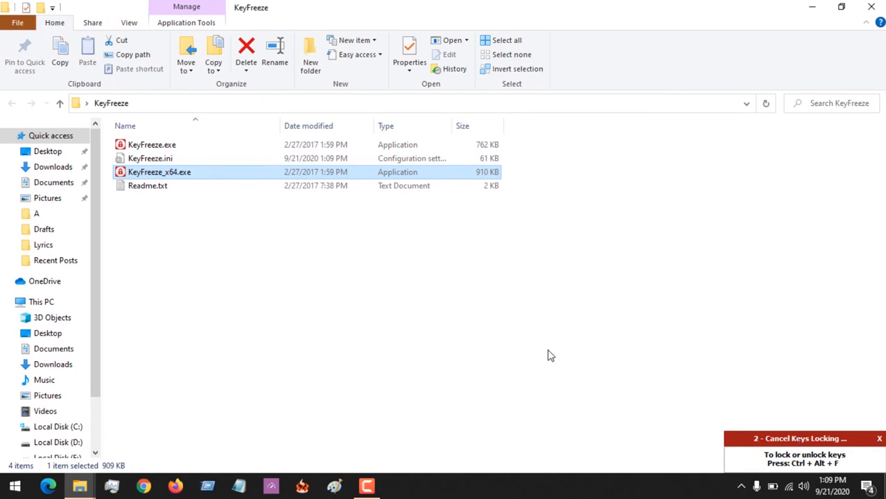
mouse_move(614, 245)
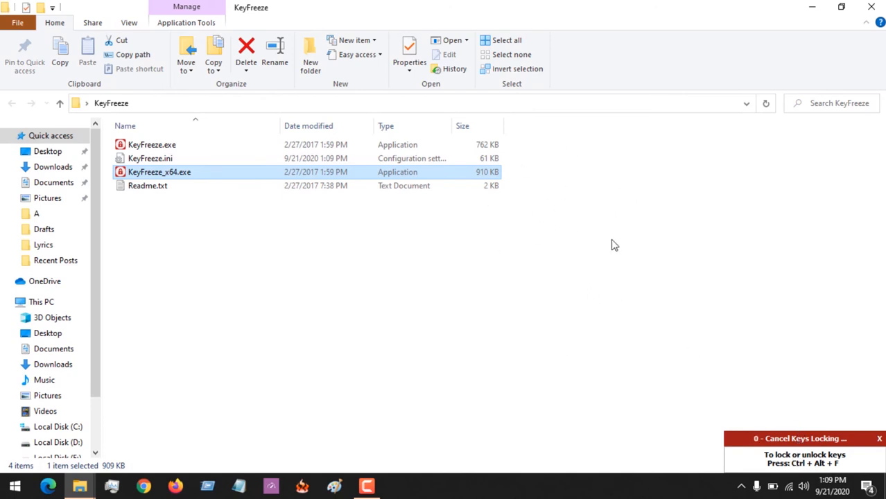